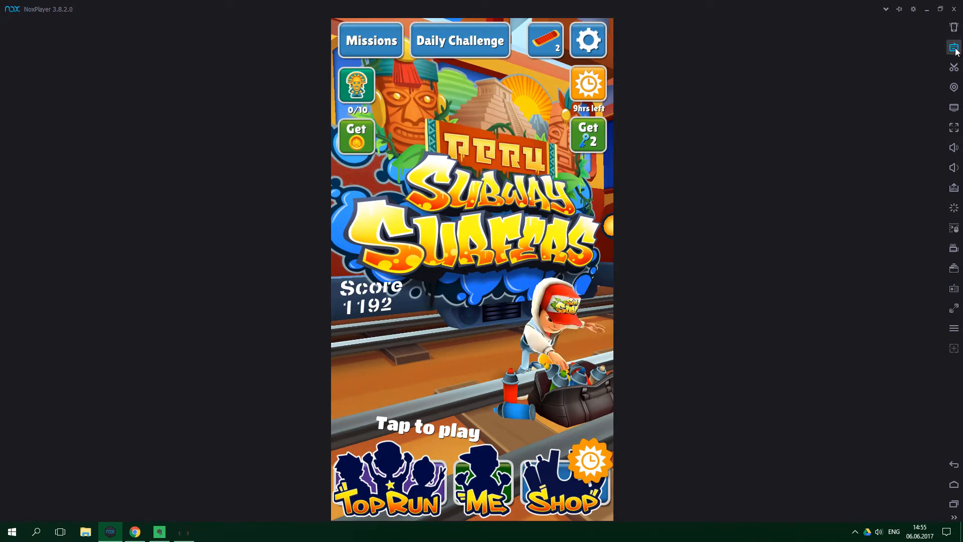
Map Up, Down, Left and Right keys to Subway Surfers swipe gestures and save.
click(954, 47)
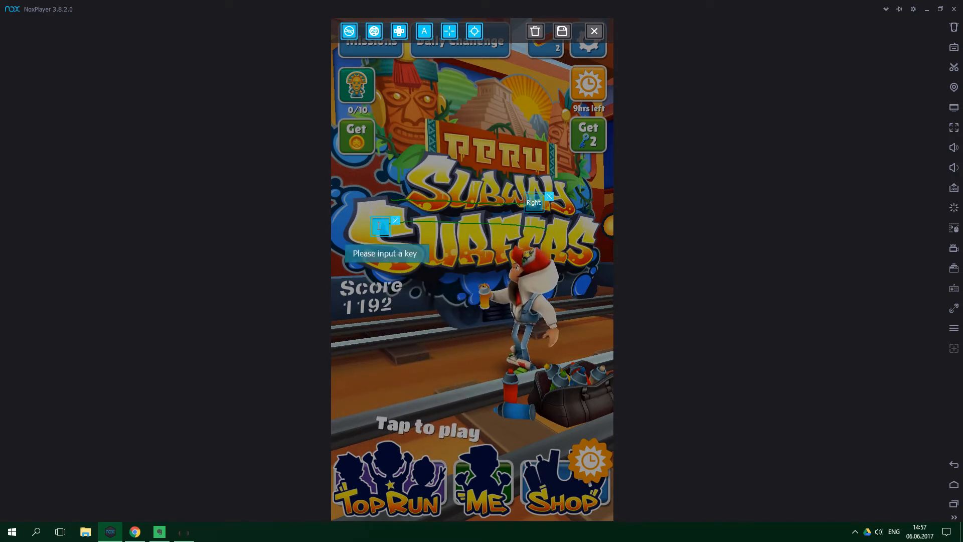
key(Left)
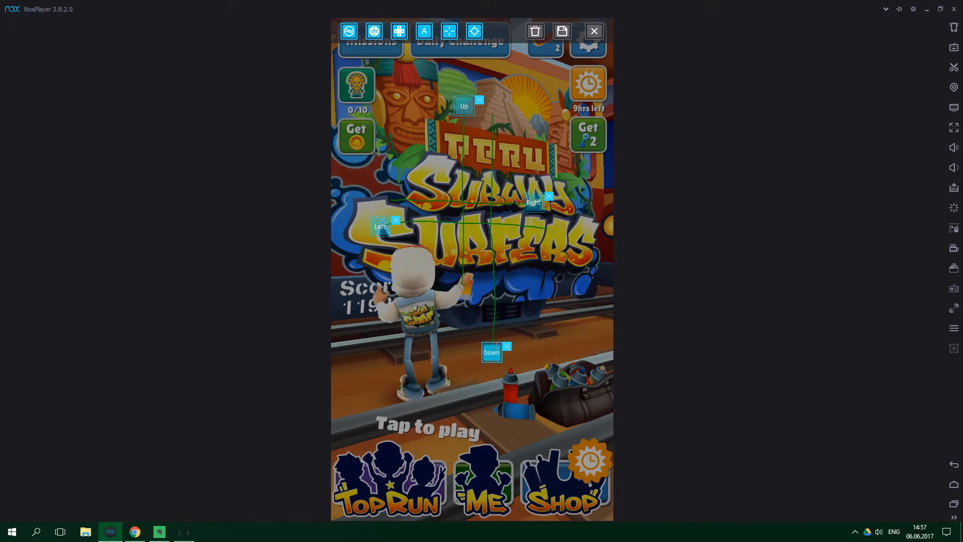
mouse_move(561, 30)
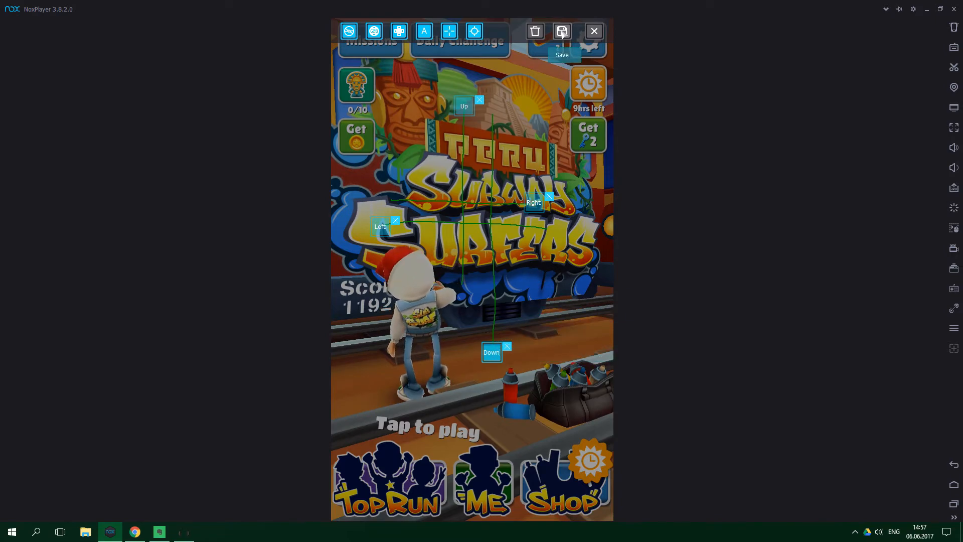
click(560, 30)
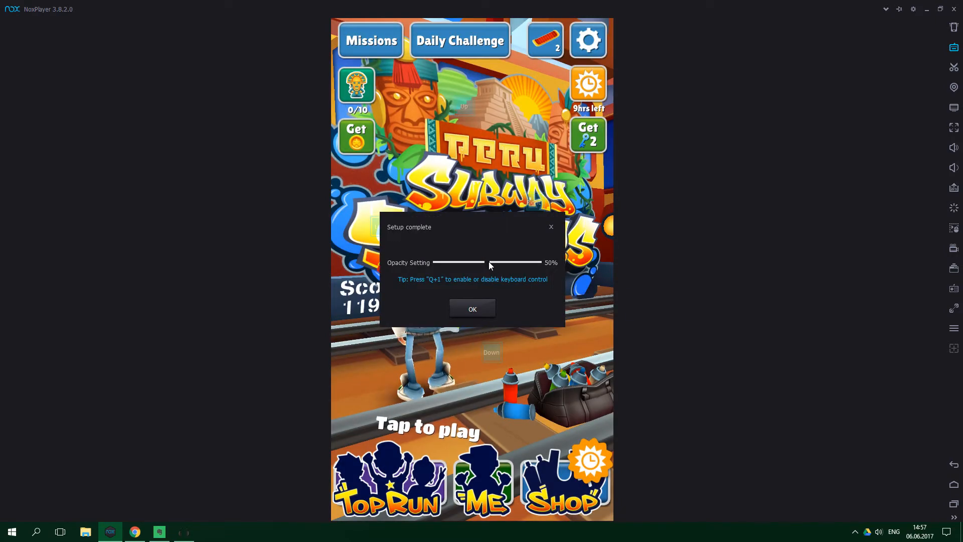
click(472, 309)
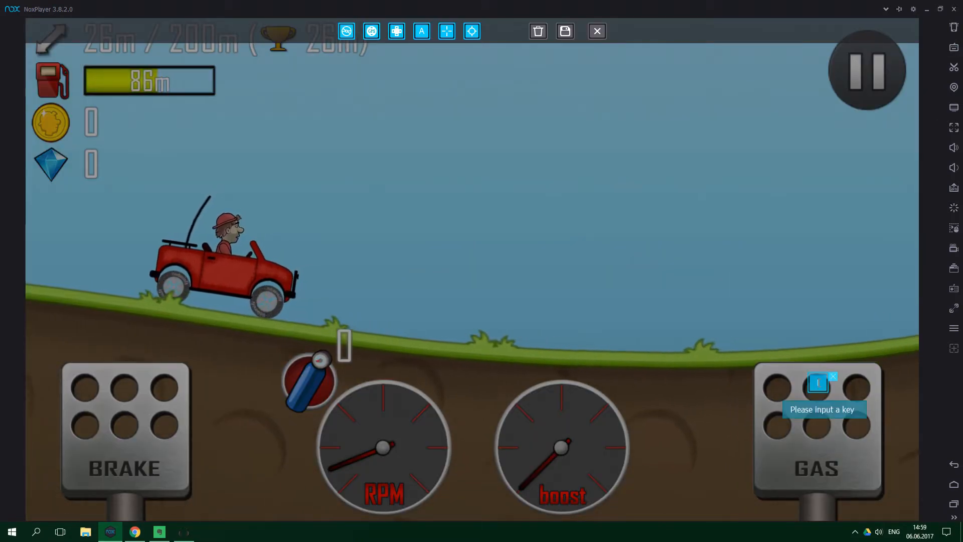
Assign Up to the GAS pedal and Down to the BRAKE pedal in Hill Climb Racing.
key(Up)
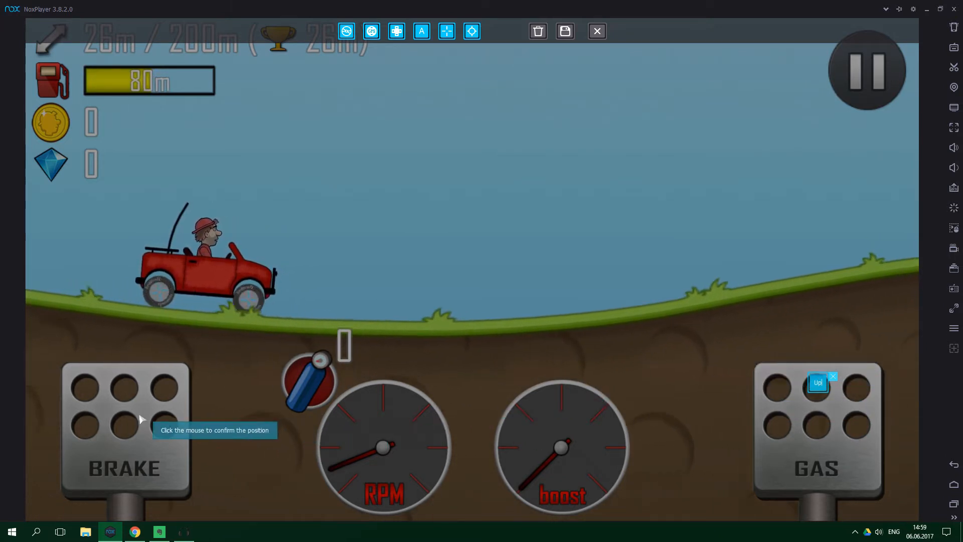
click(127, 420)
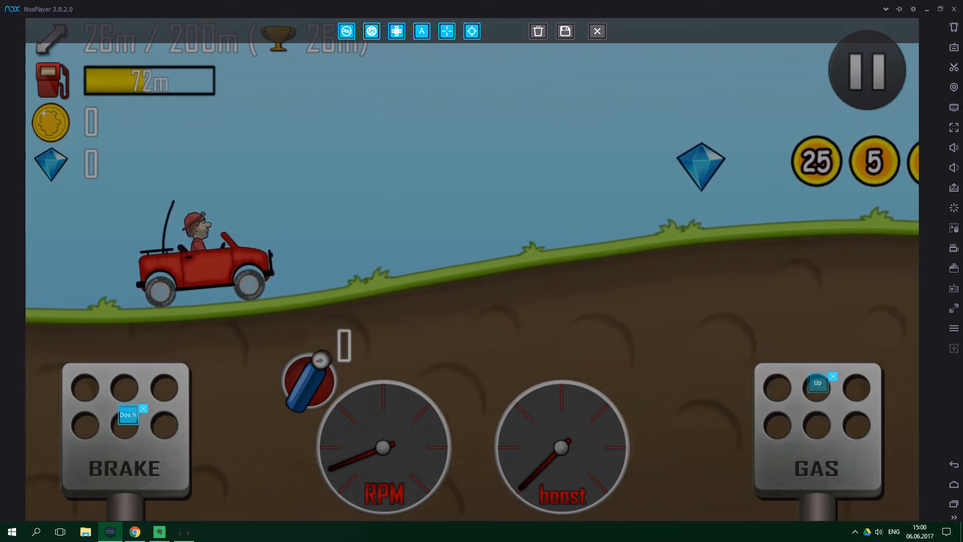
mouse_move(563, 31)
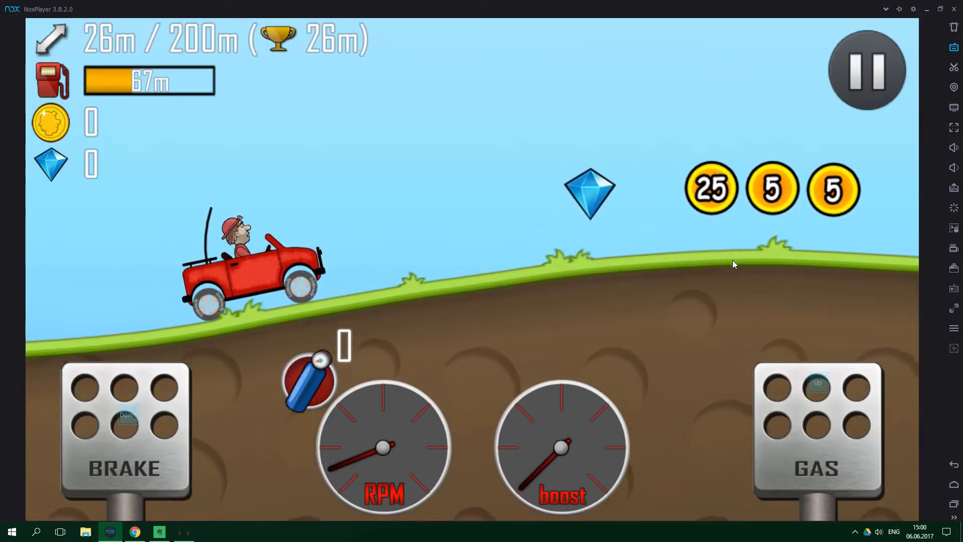
click(816, 430)
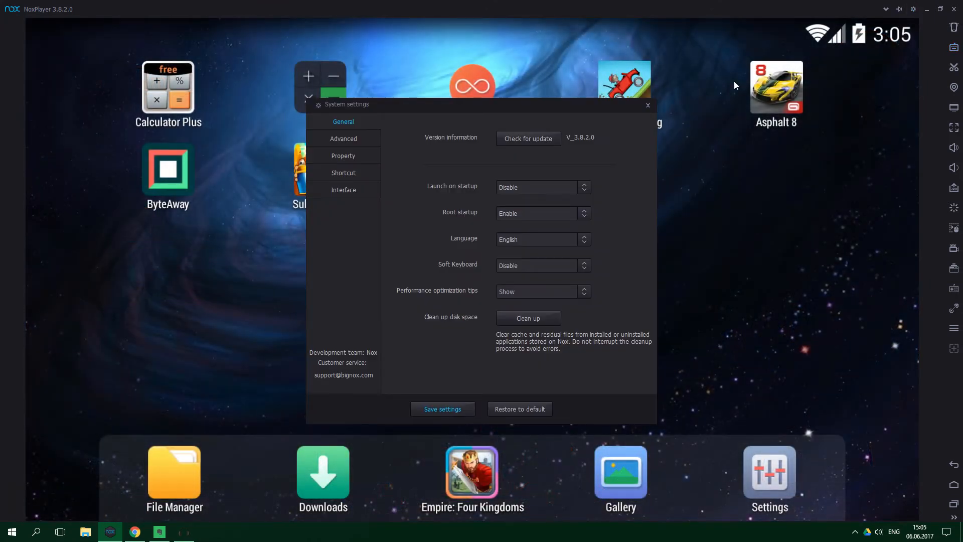
View the Advanced tab of NoxPlayer system settings, then close the settings window.
click(343, 139)
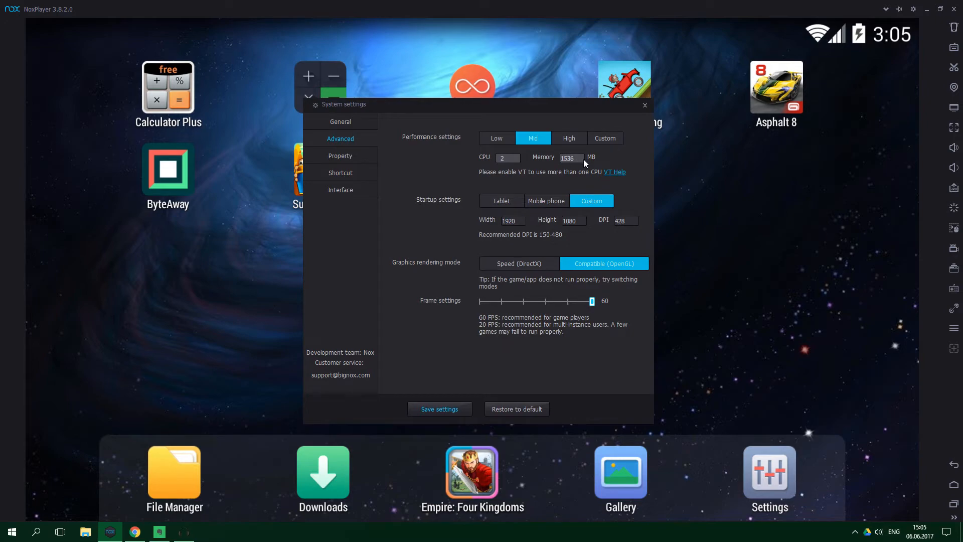
click(643, 105)
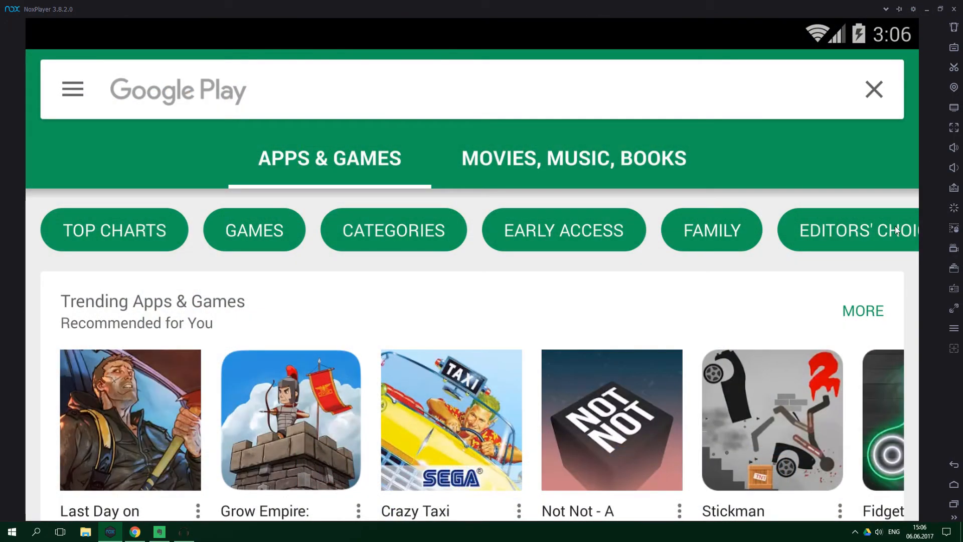
mouse_move(952, 68)
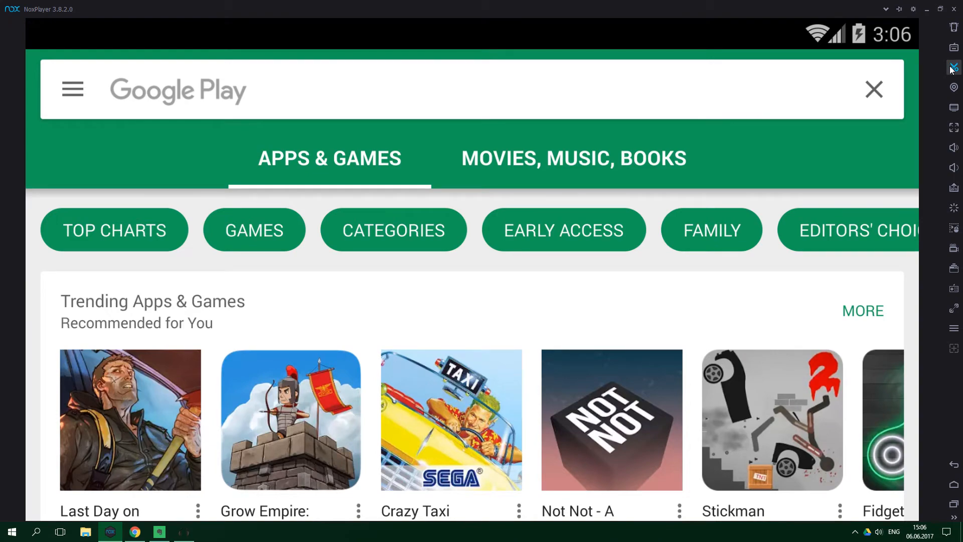
Screenshot the Google Play page and open the PC image folder from Shared folders.
click(953, 109)
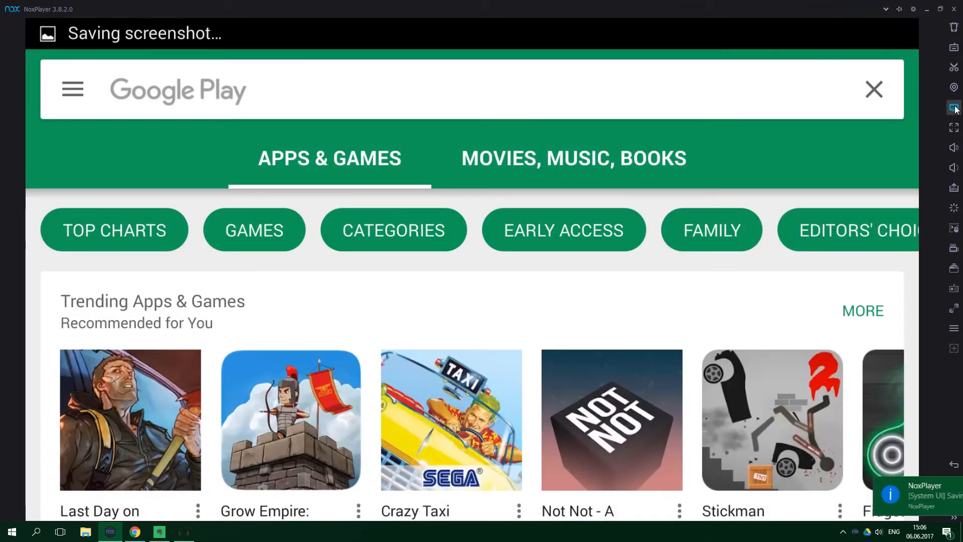
click(953, 107)
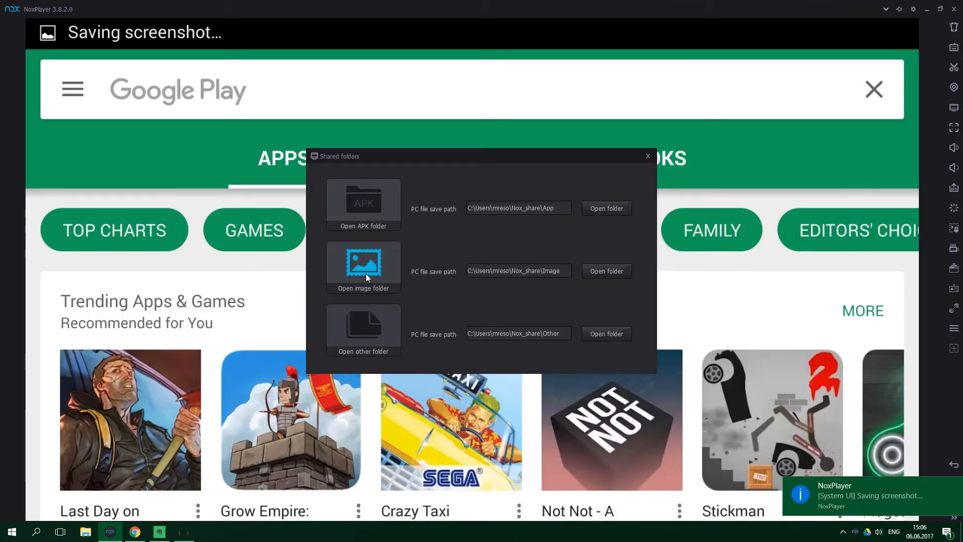
click(605, 270)
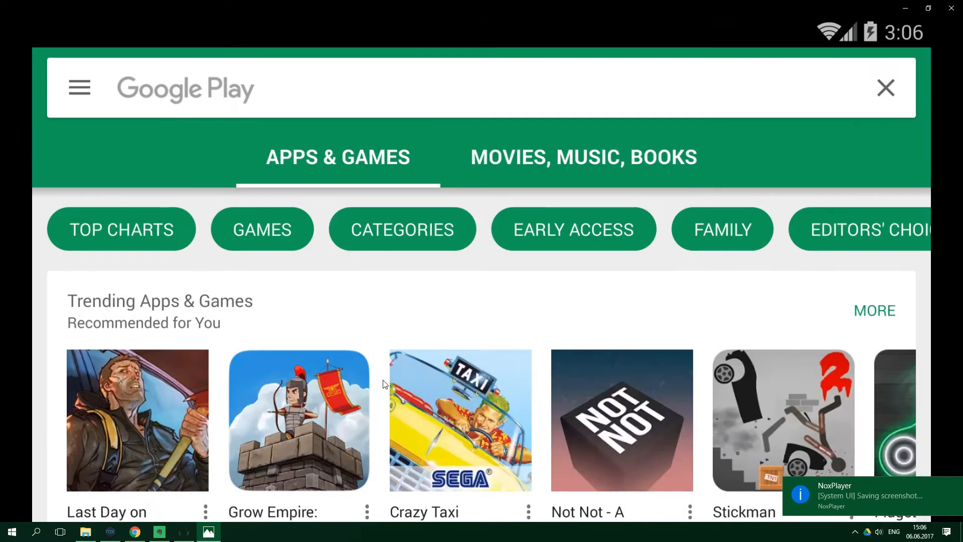
Open the saved Google Play screenshot in Photos, then close the viewer.
click(869, 495)
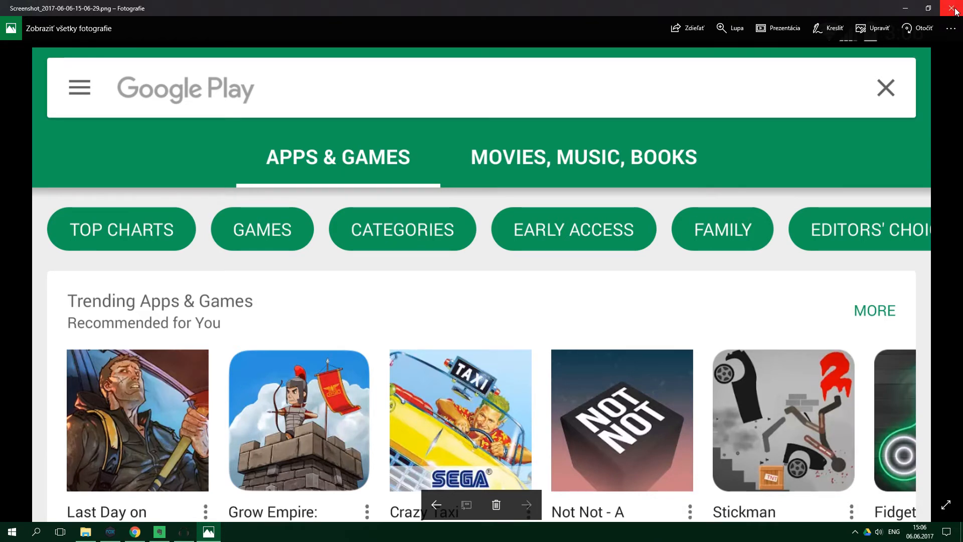
mouse_move(954, 11)
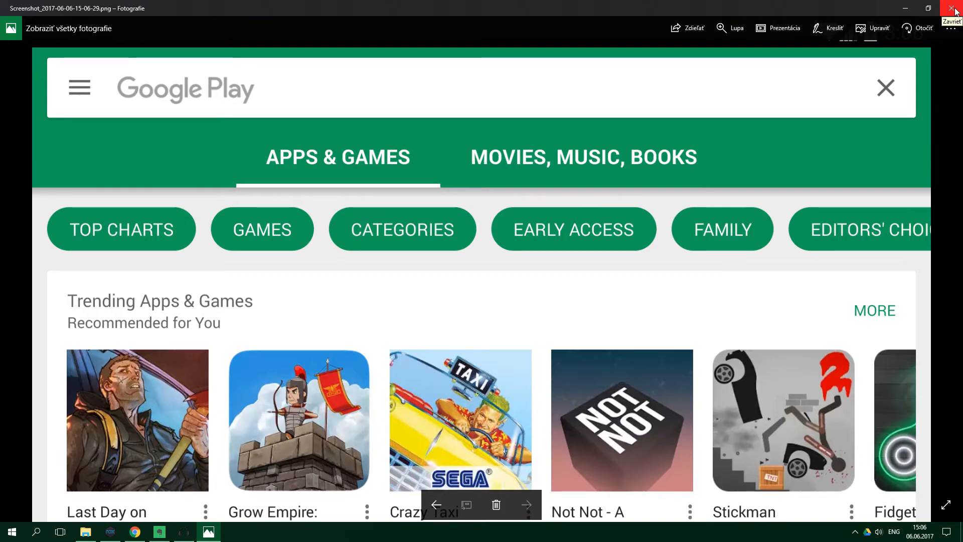
click(954, 8)
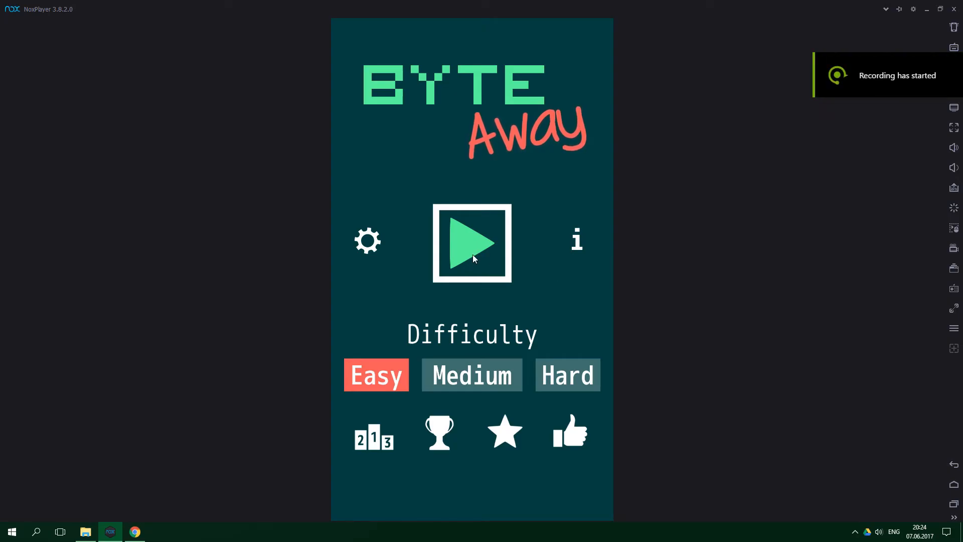
Start ByteAway and toggle bits toward targets 11, 150 and 73.
click(471, 242)
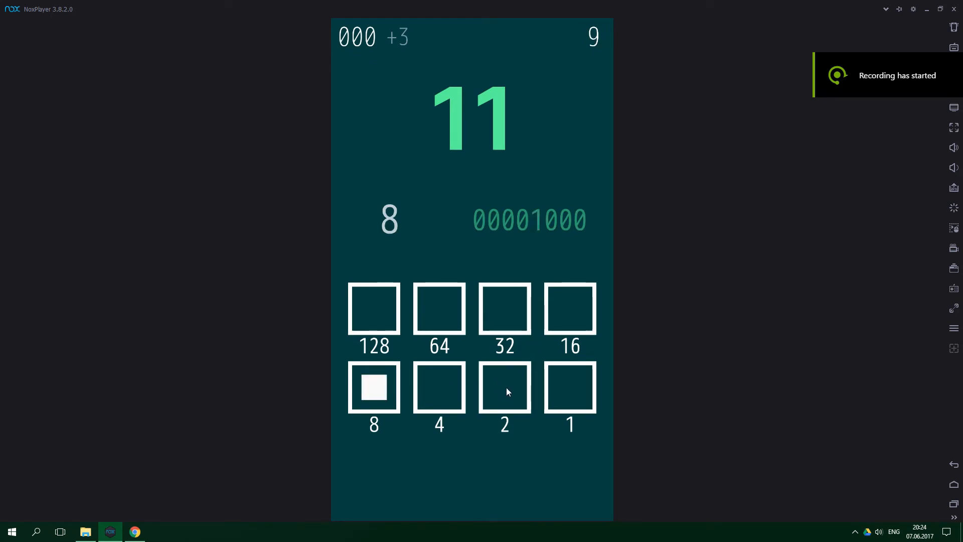
click(439, 307)
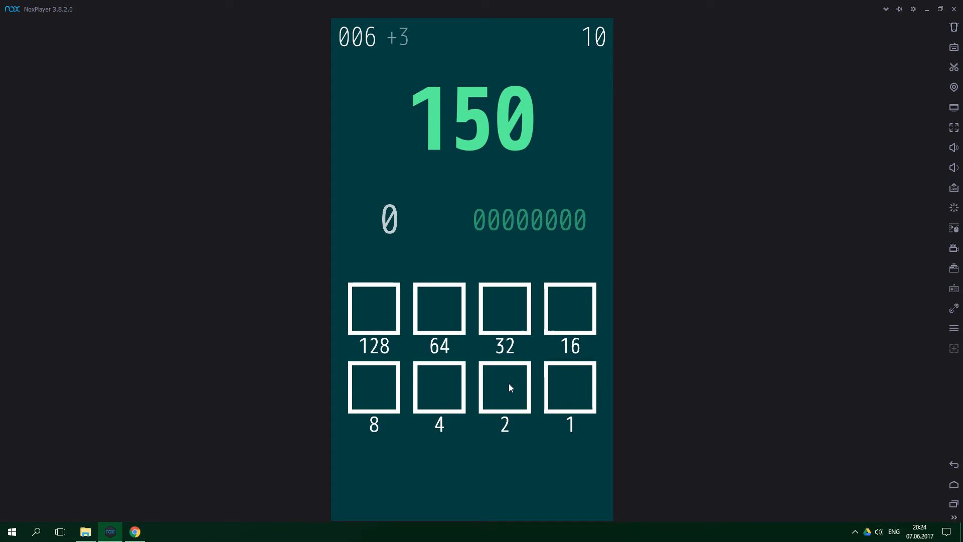
click(373, 306)
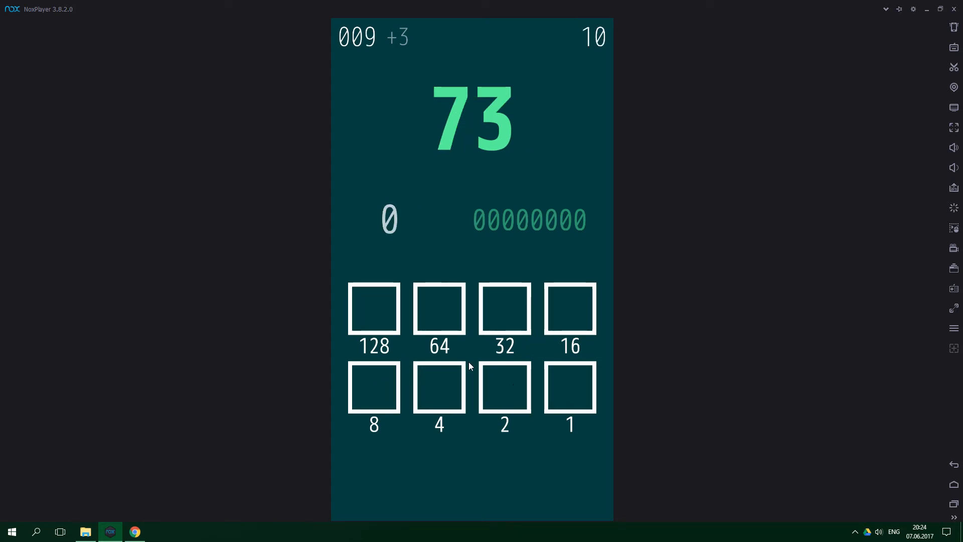
click(373, 387)
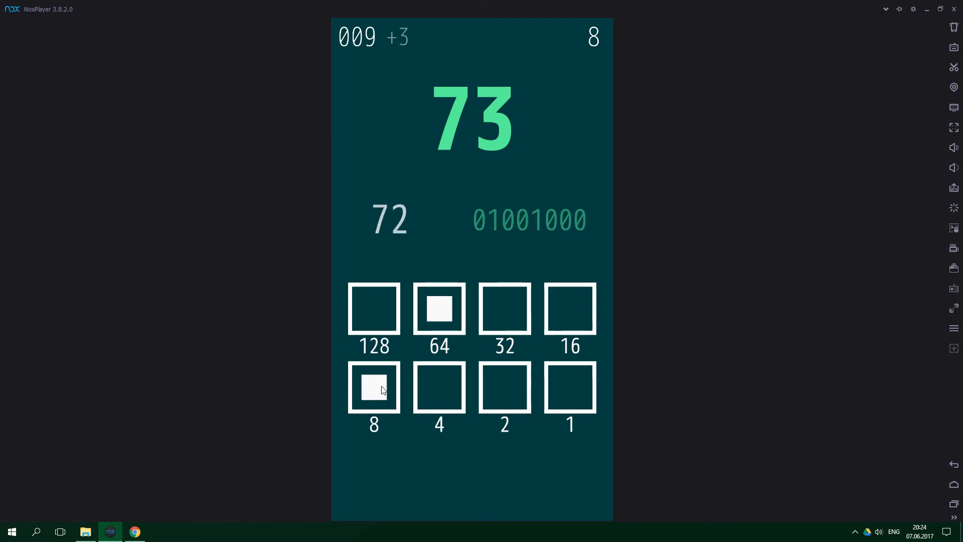